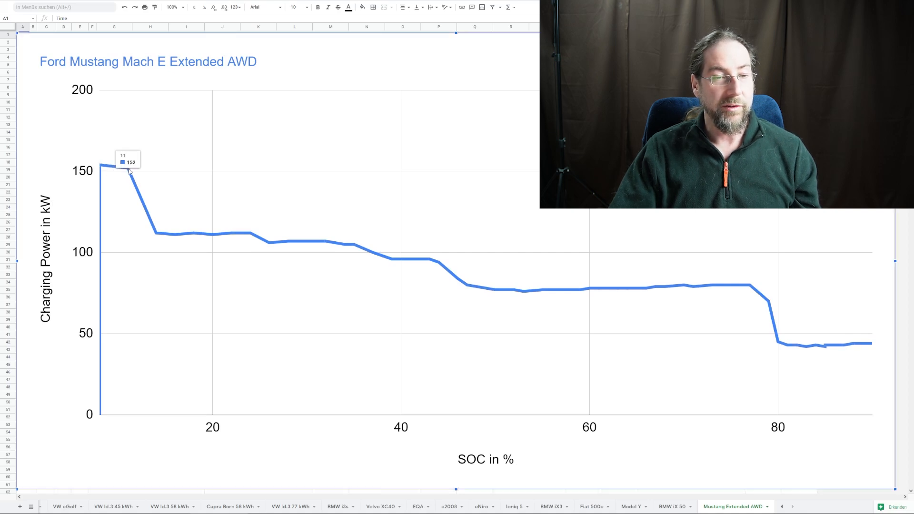
mouse_move(157, 236)
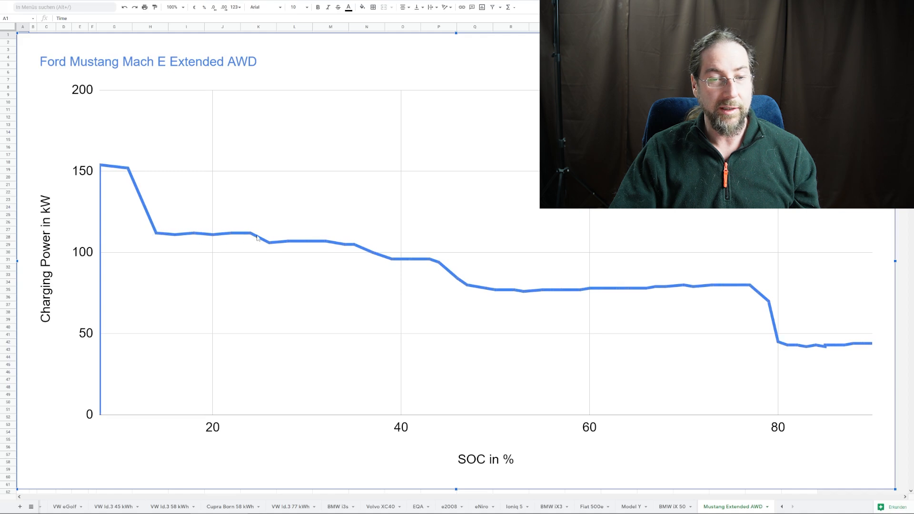
mouse_move(330, 245)
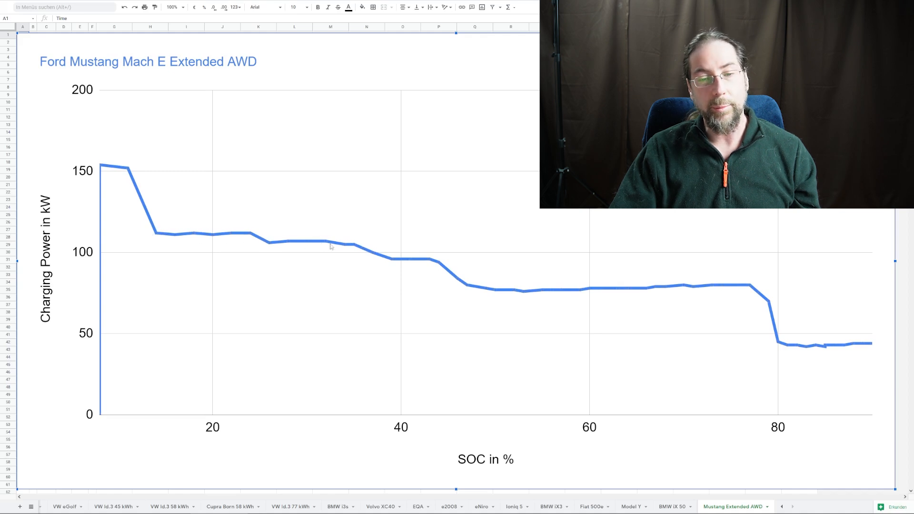
mouse_move(468, 285)
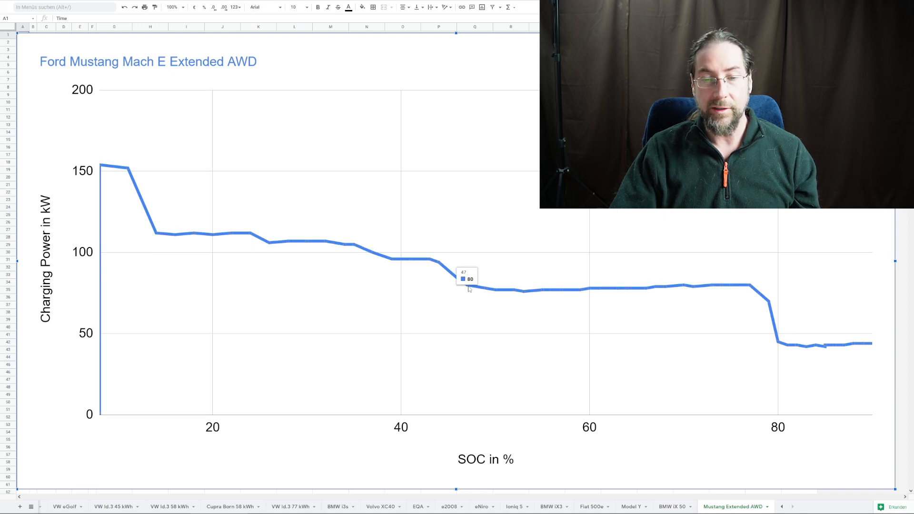
mouse_move(606, 290)
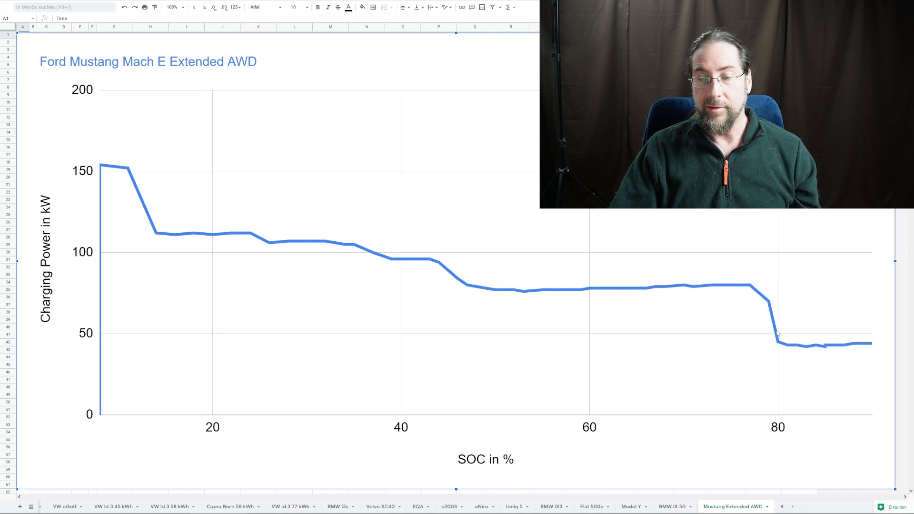
mouse_move(868, 352)
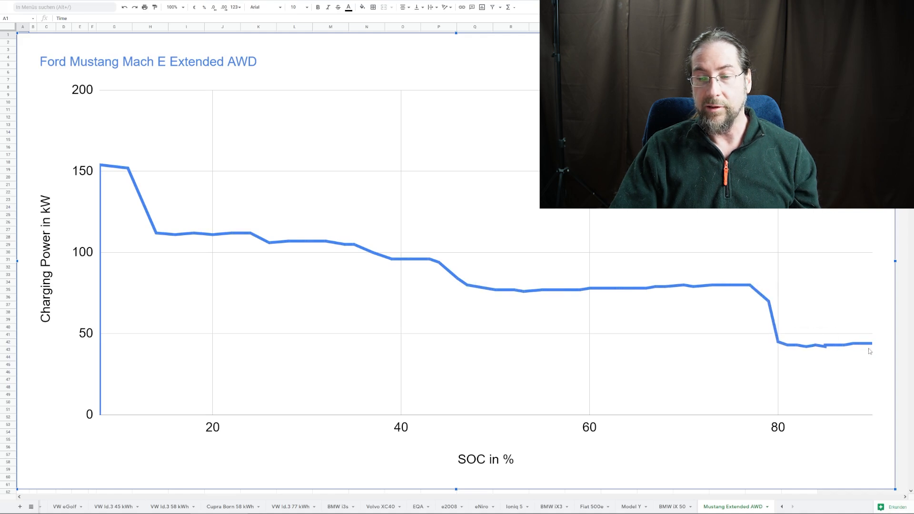
mouse_move(577, 218)
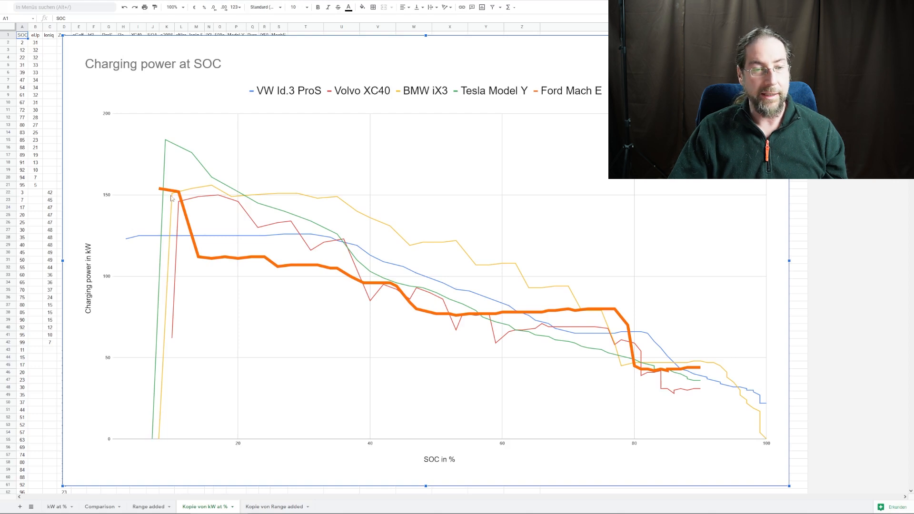
mouse_move(294, 269)
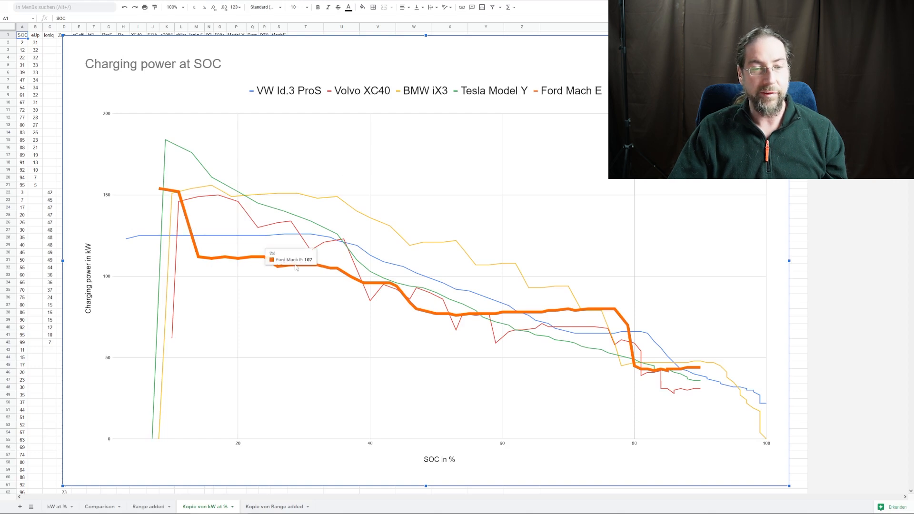
mouse_move(124, 276)
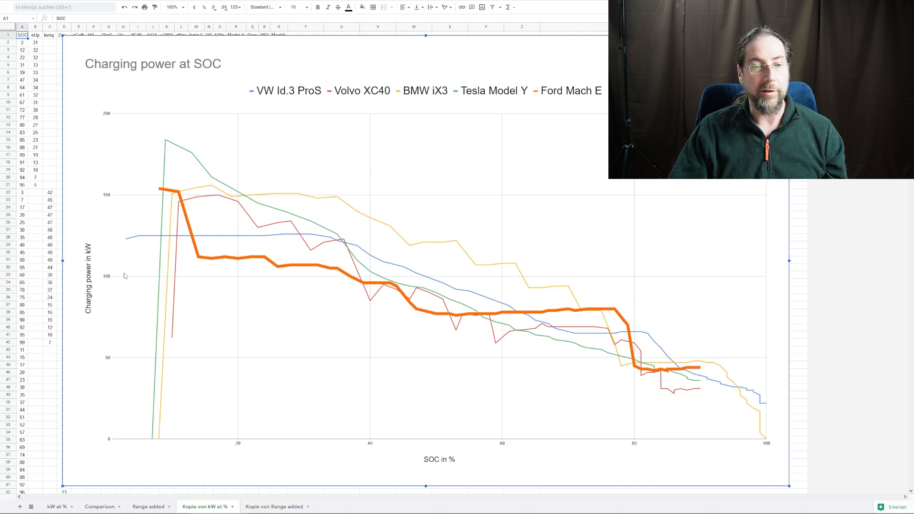
mouse_move(149, 239)
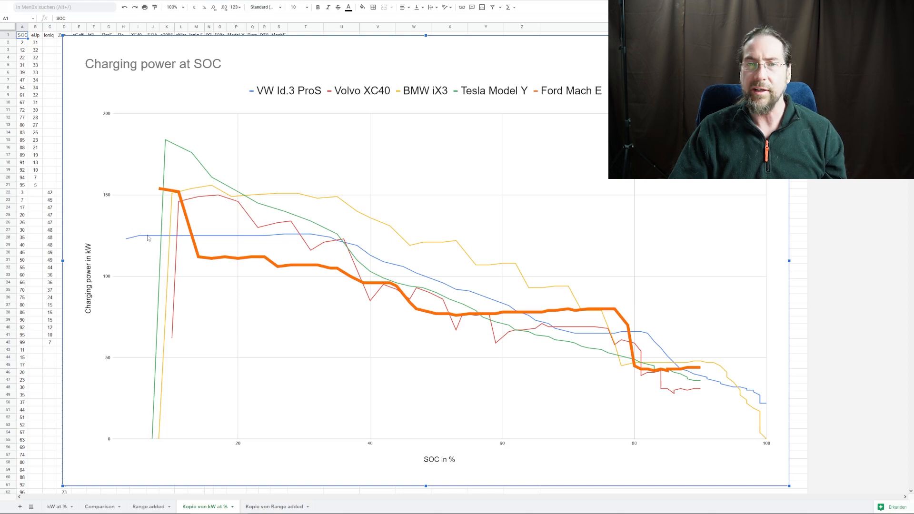
mouse_move(222, 241)
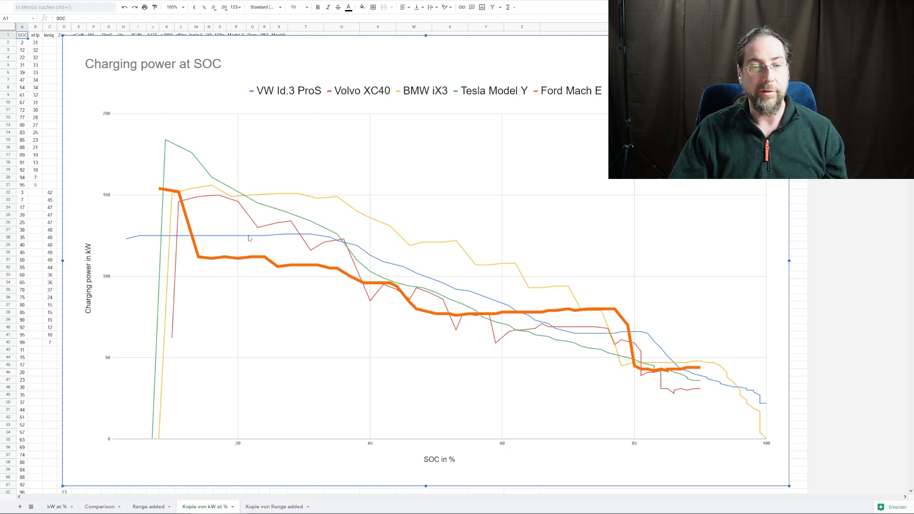
mouse_move(198, 203)
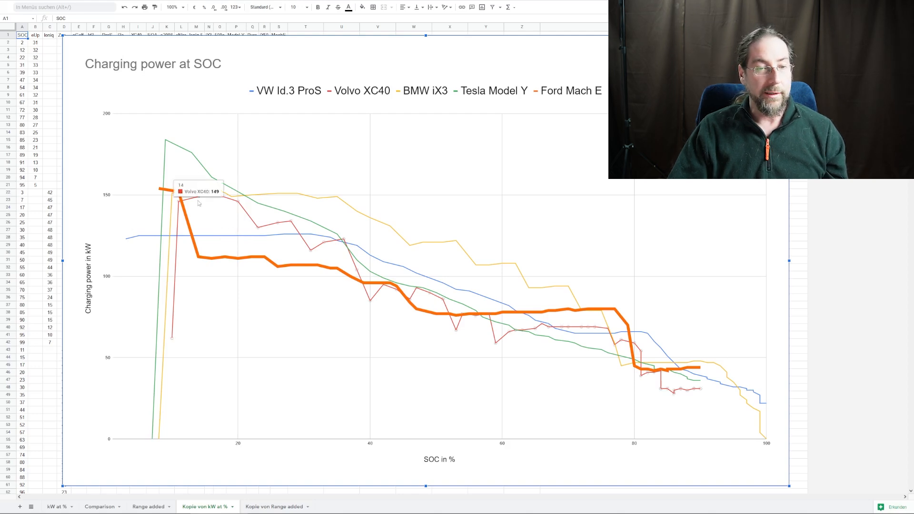
mouse_move(202, 200)
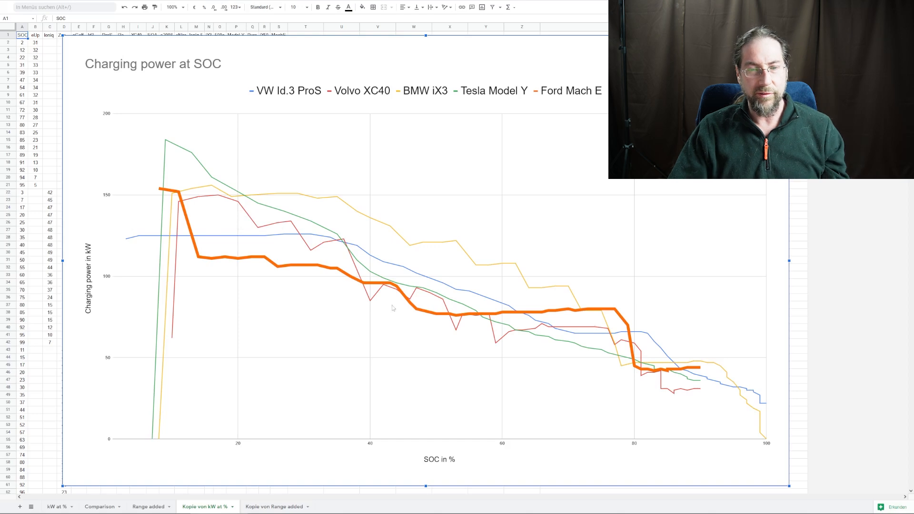
mouse_move(198, 192)
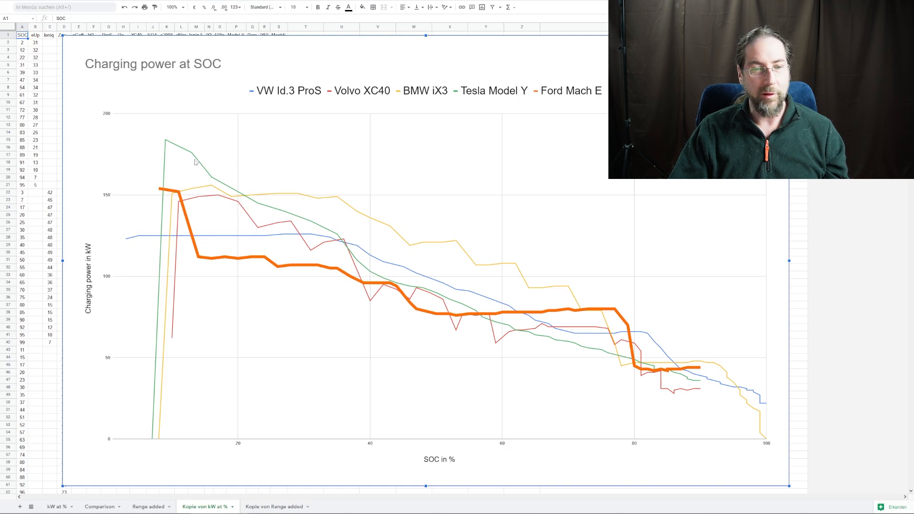
mouse_move(188, 239)
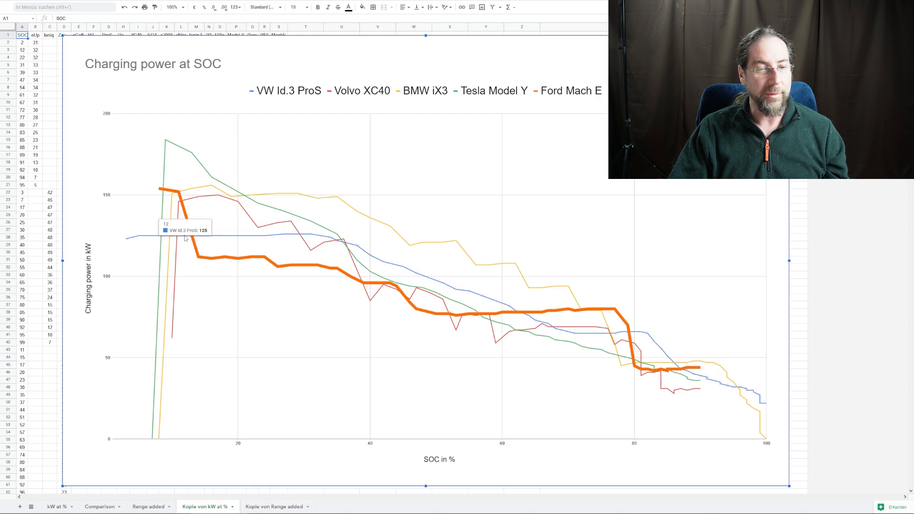
mouse_move(225, 237)
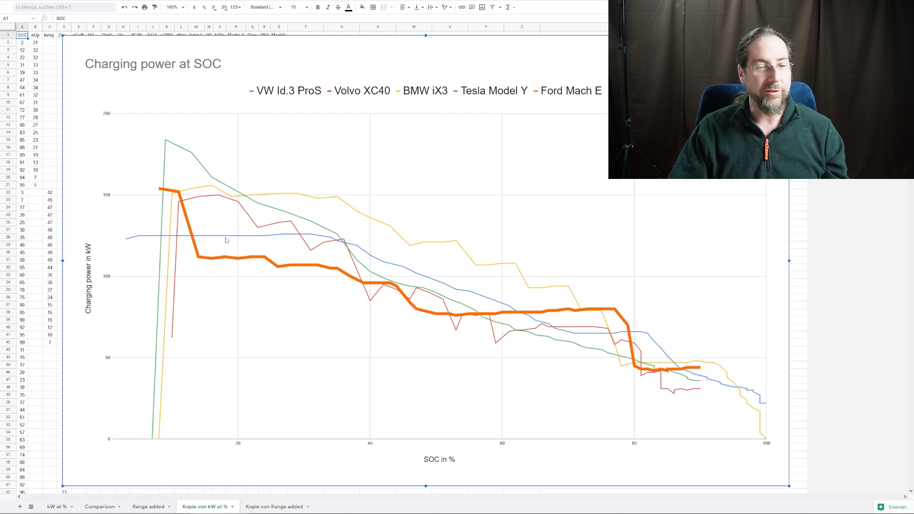
mouse_move(387, 269)
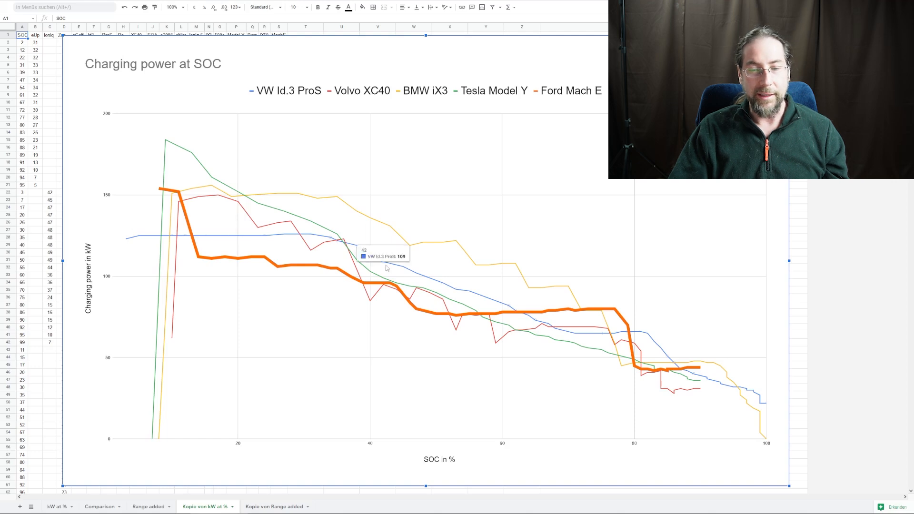
mouse_move(379, 296)
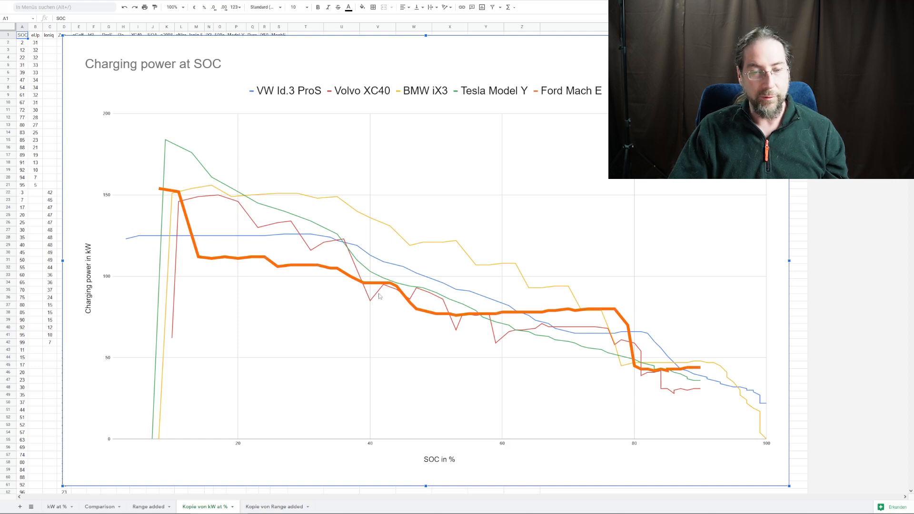
mouse_move(472, 318)
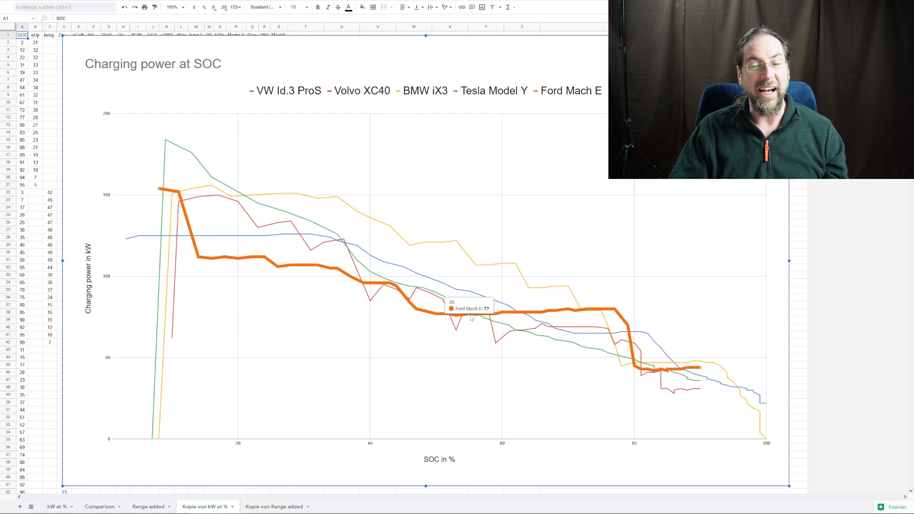
mouse_move(510, 276)
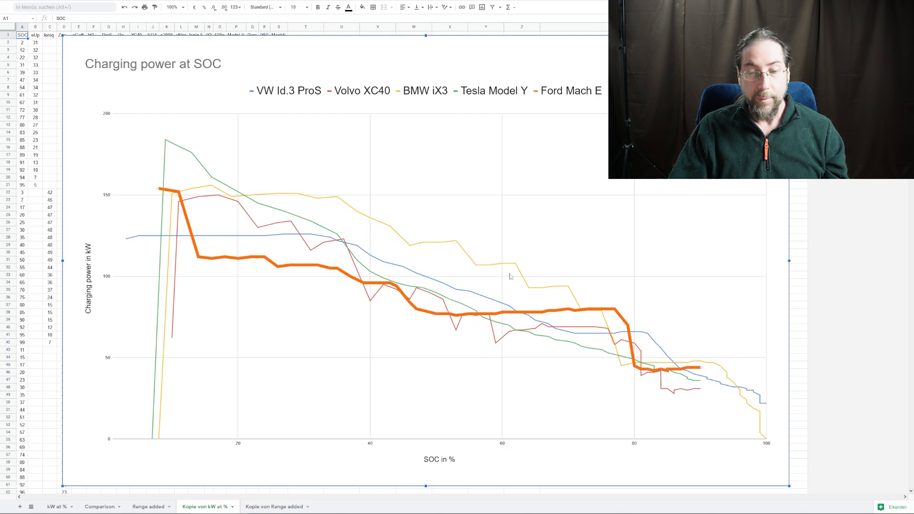
mouse_move(490, 371)
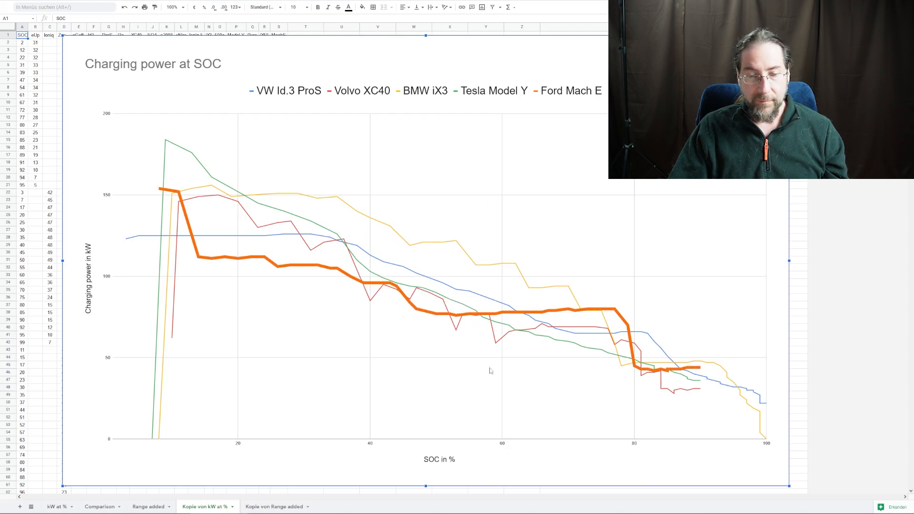
mouse_move(483, 359)
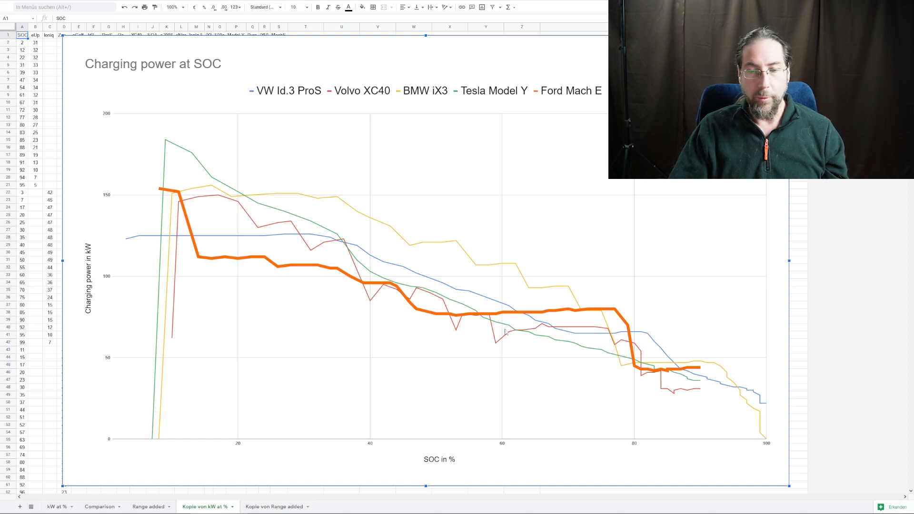
mouse_move(624, 308)
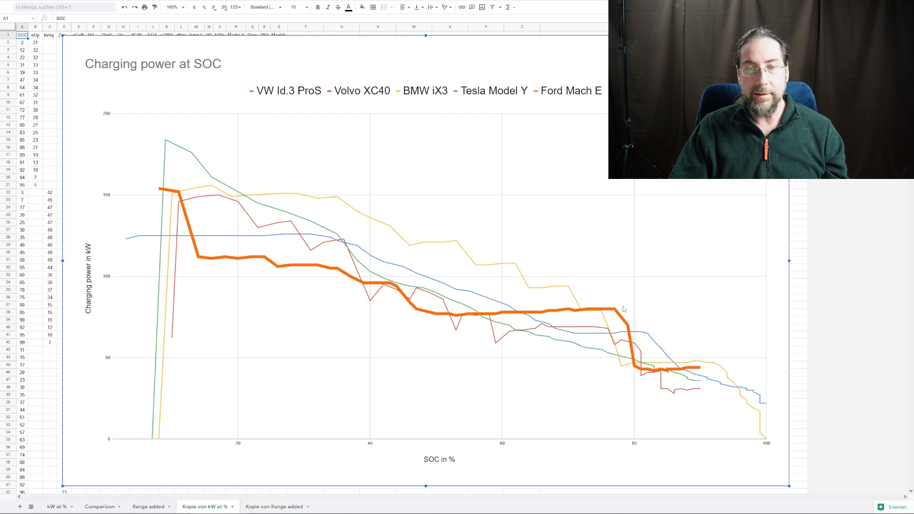
mouse_move(583, 310)
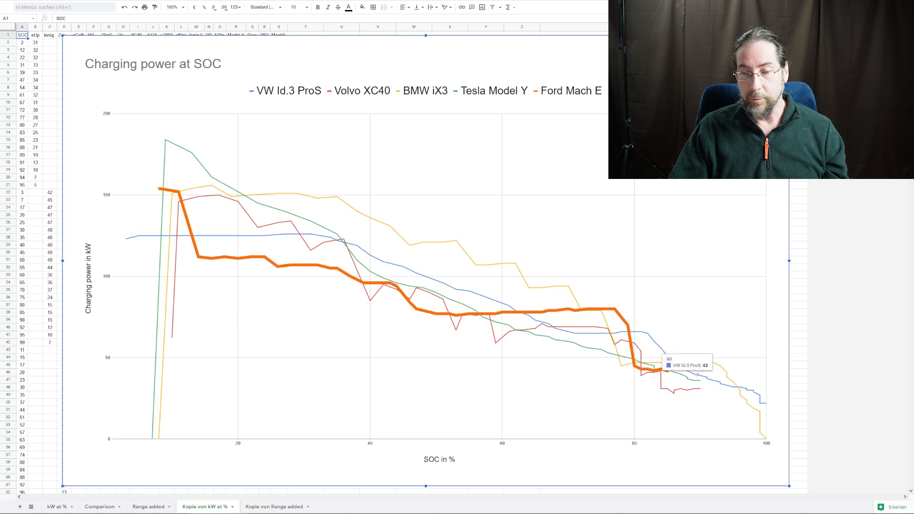
mouse_move(624, 233)
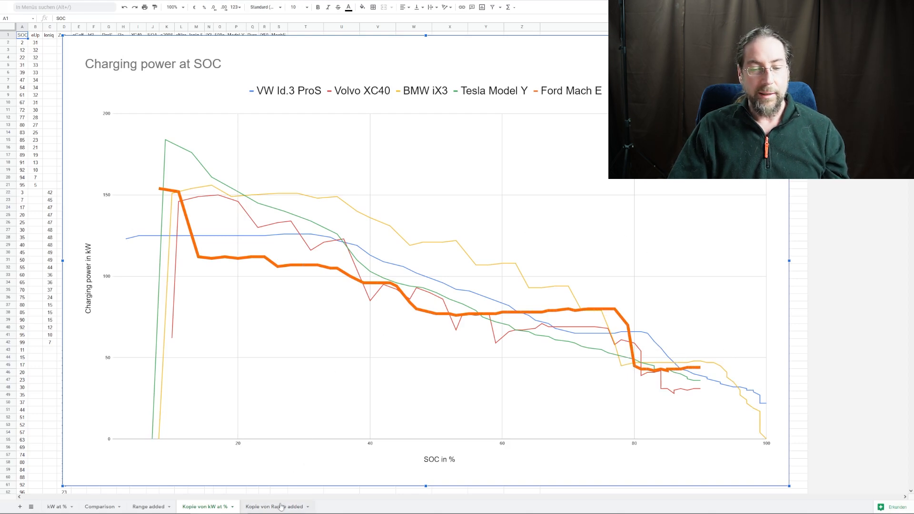
Show the 'Kopie von Range added' sheet's range-added-in-time chart for iX3, Model Y, Pro S, XC40 and MachE.
click(274, 505)
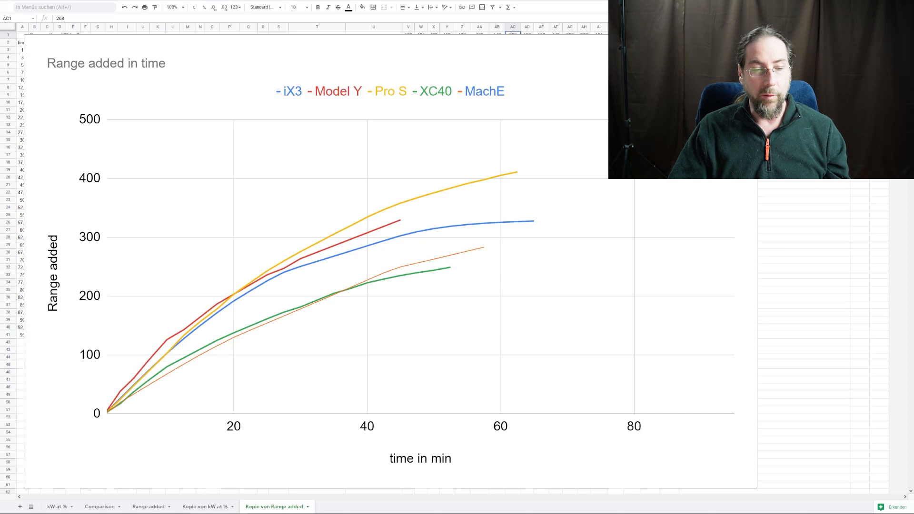
click(379, 262)
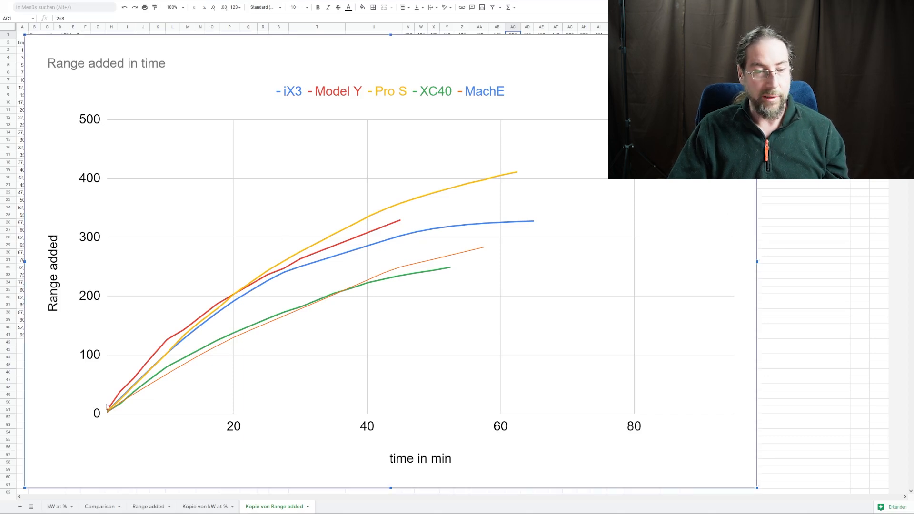
mouse_move(495, 274)
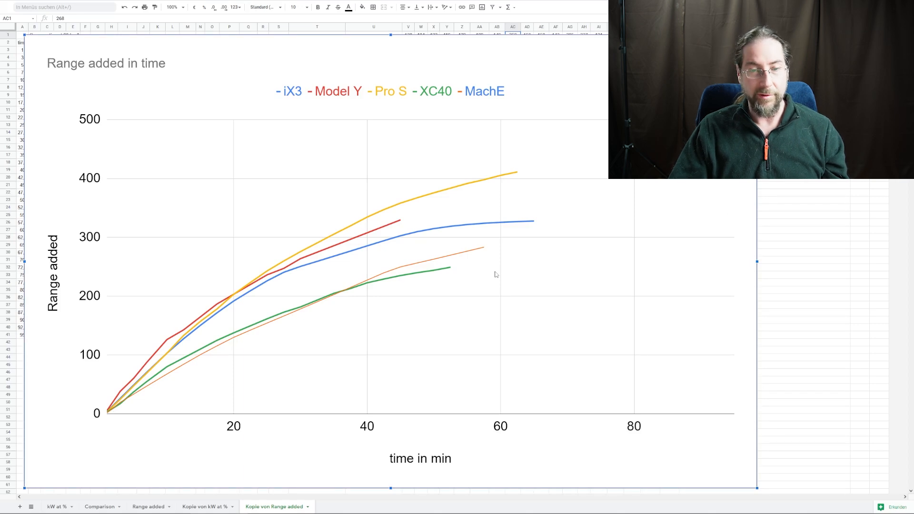
mouse_move(414, 187)
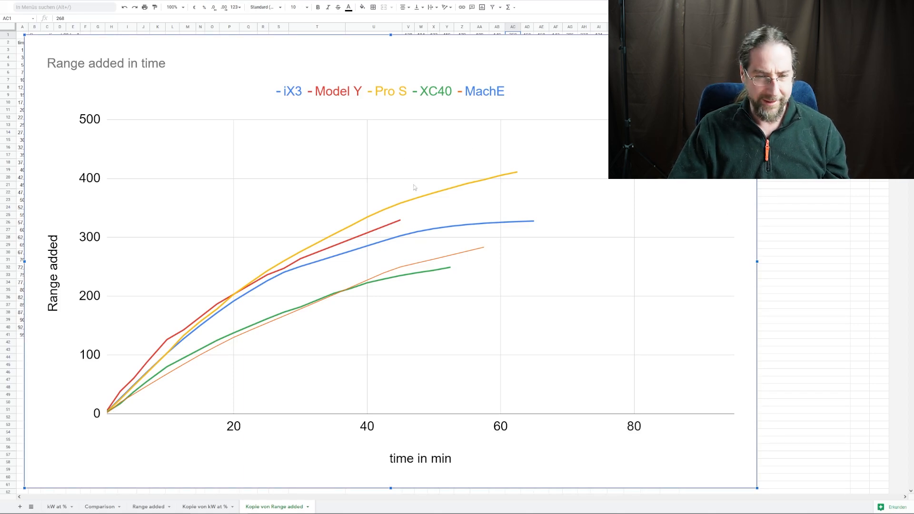
mouse_move(187, 362)
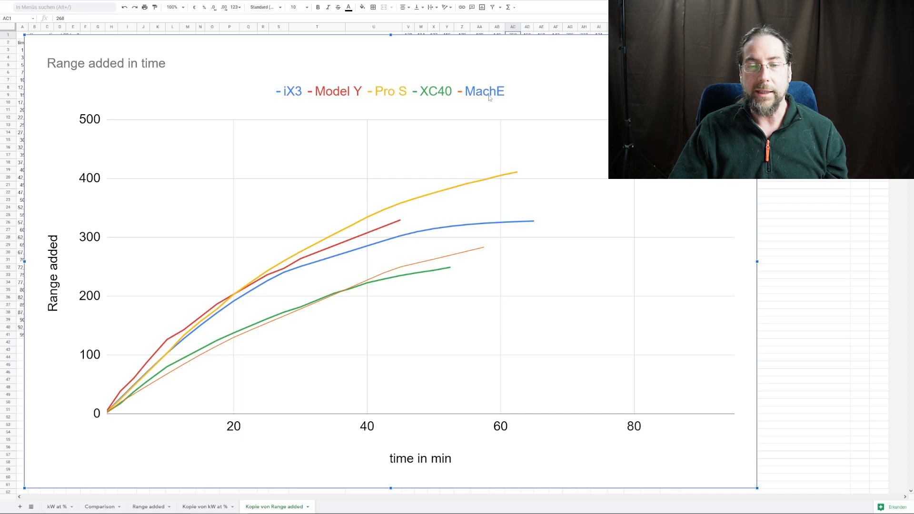
mouse_move(453, 106)
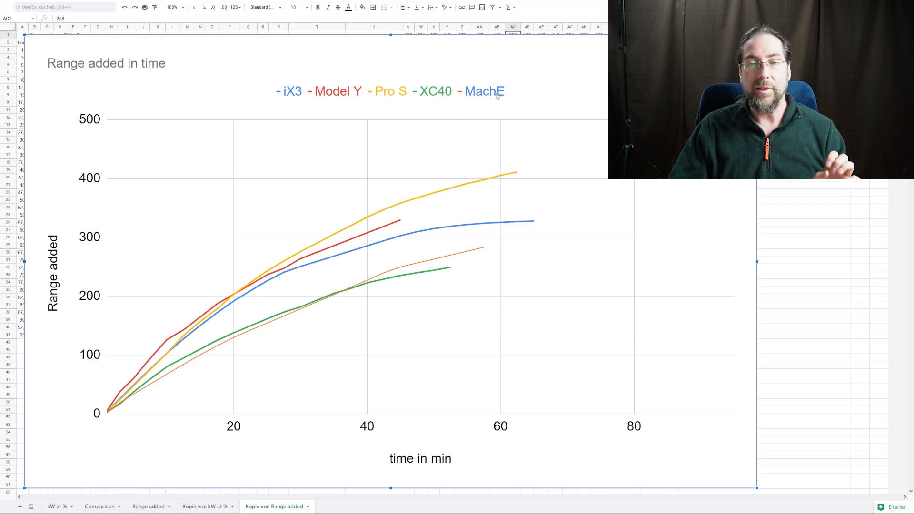
mouse_move(351, 77)
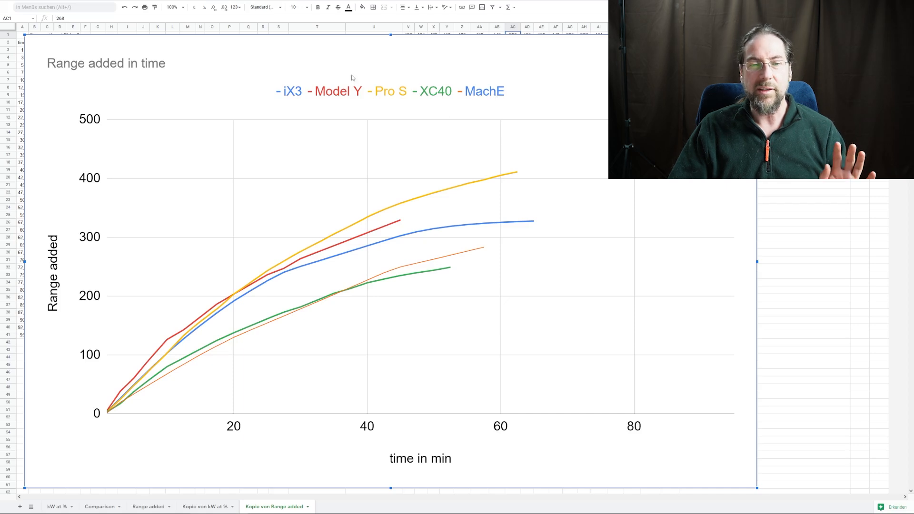
mouse_move(502, 104)
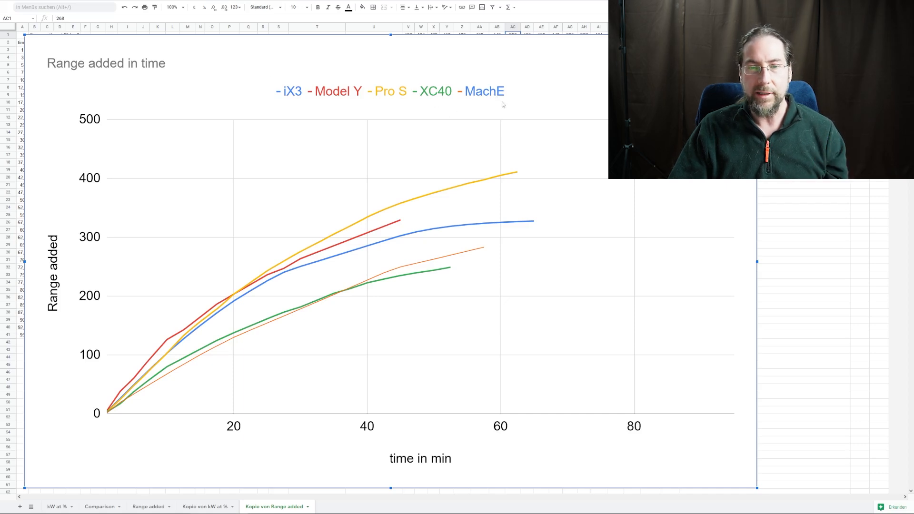
mouse_move(552, 87)
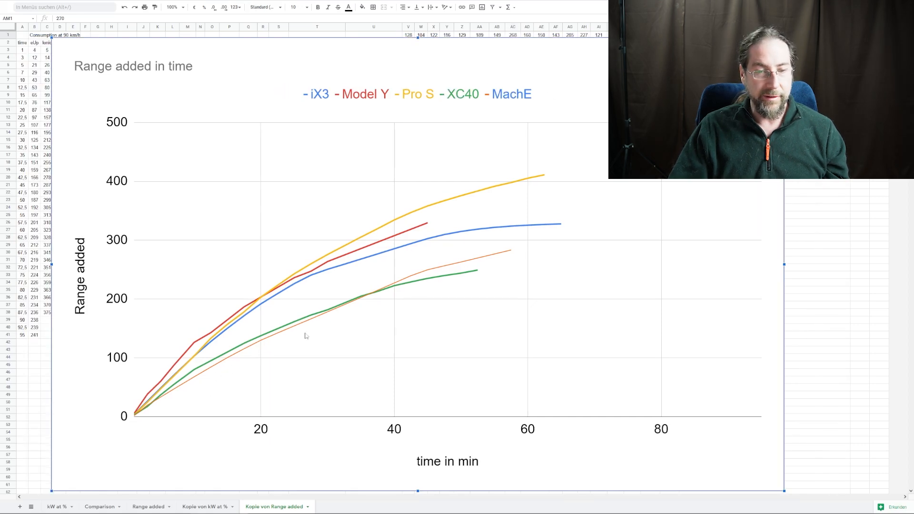
mouse_move(375, 293)
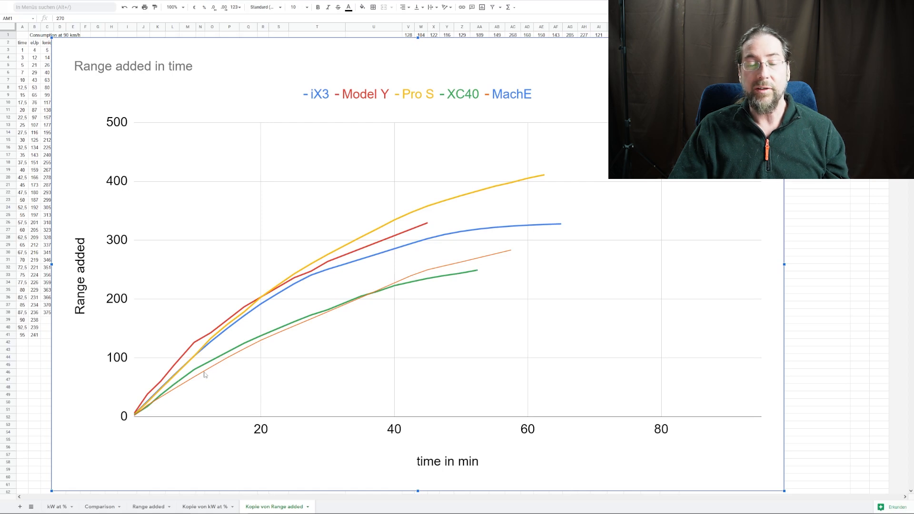
mouse_move(248, 339)
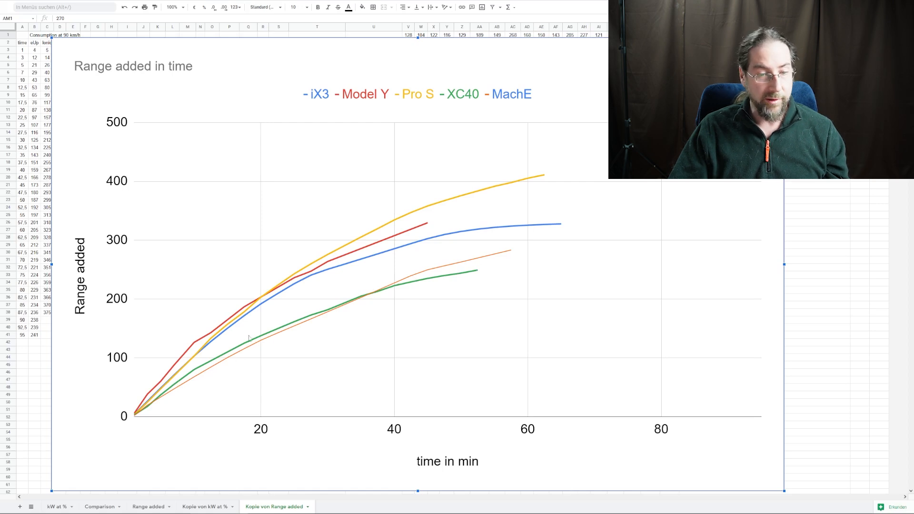
mouse_move(227, 363)
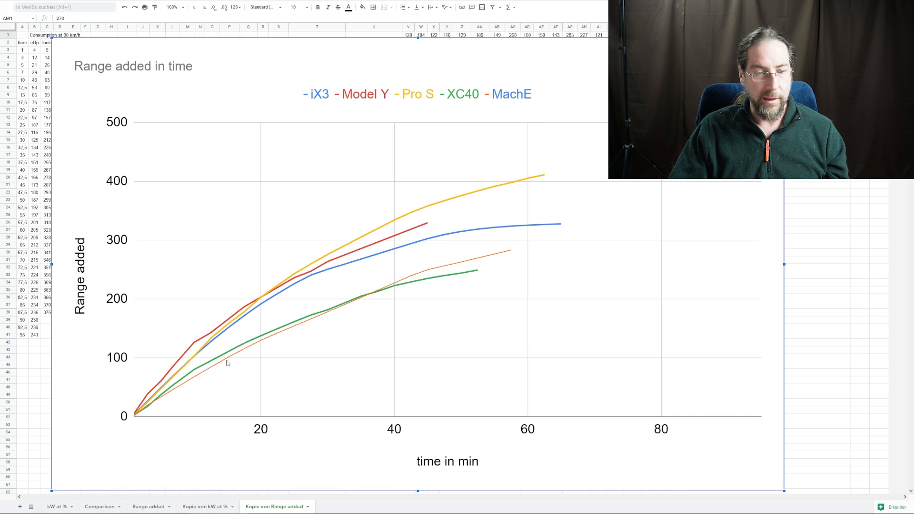
mouse_move(416, 277)
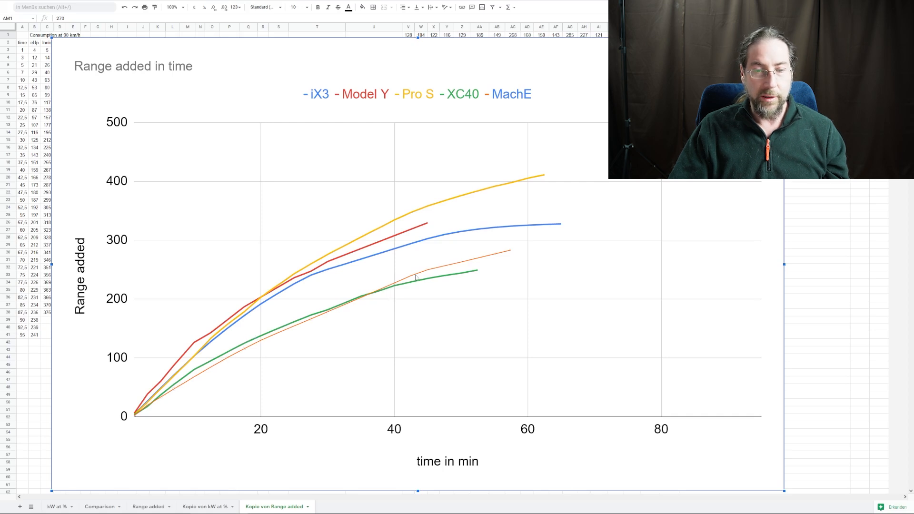
mouse_move(376, 297)
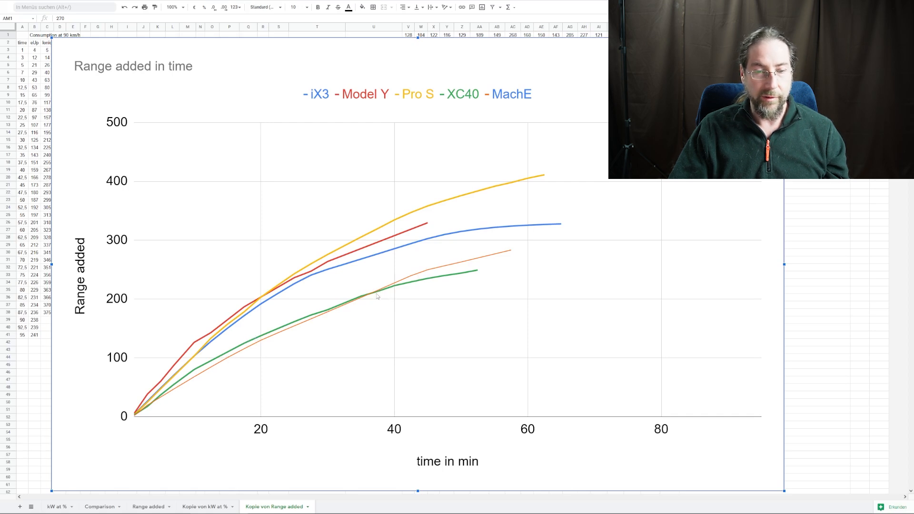
mouse_move(499, 257)
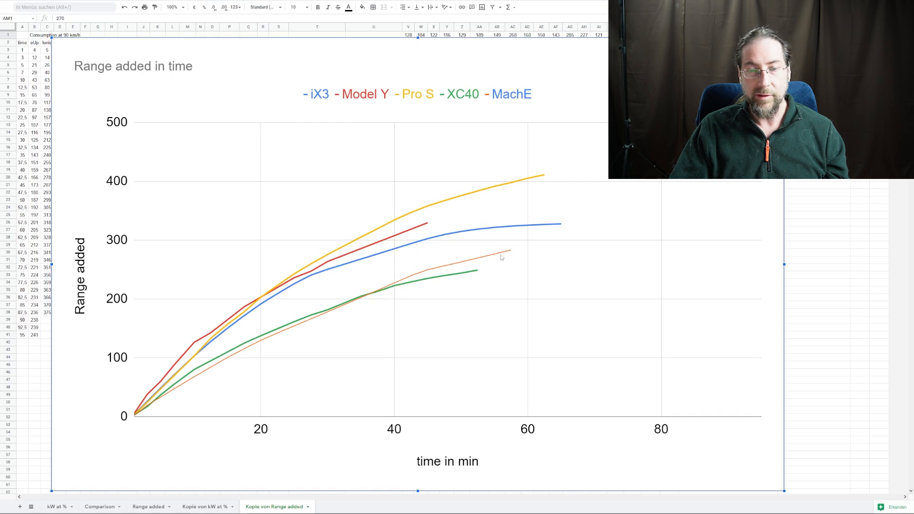
mouse_move(427, 279)
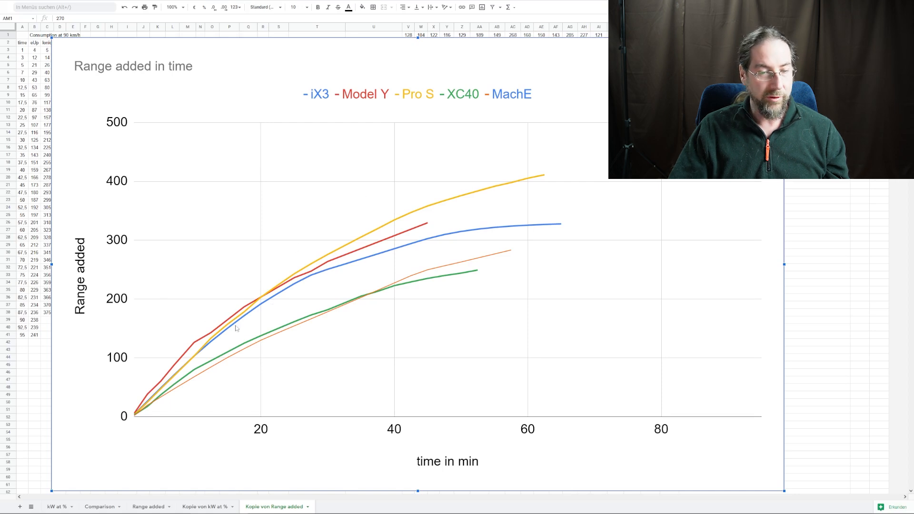
mouse_move(202, 343)
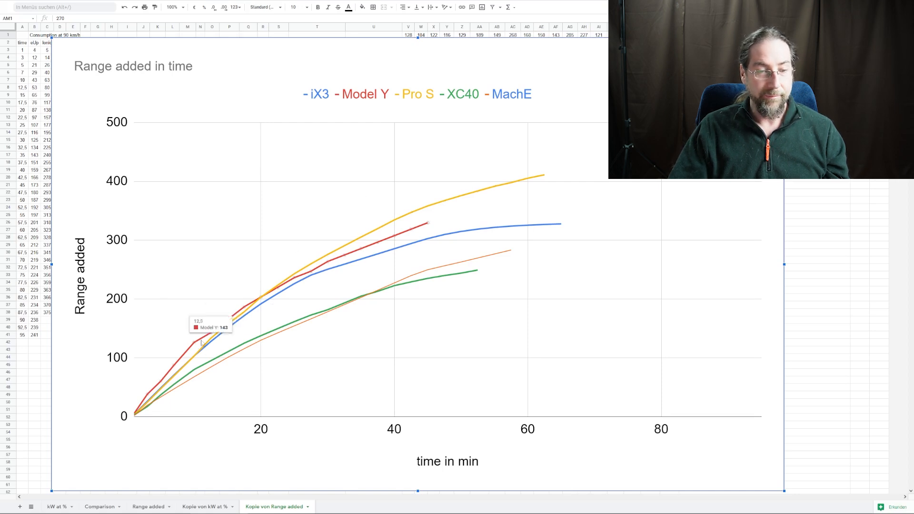
mouse_move(201, 342)
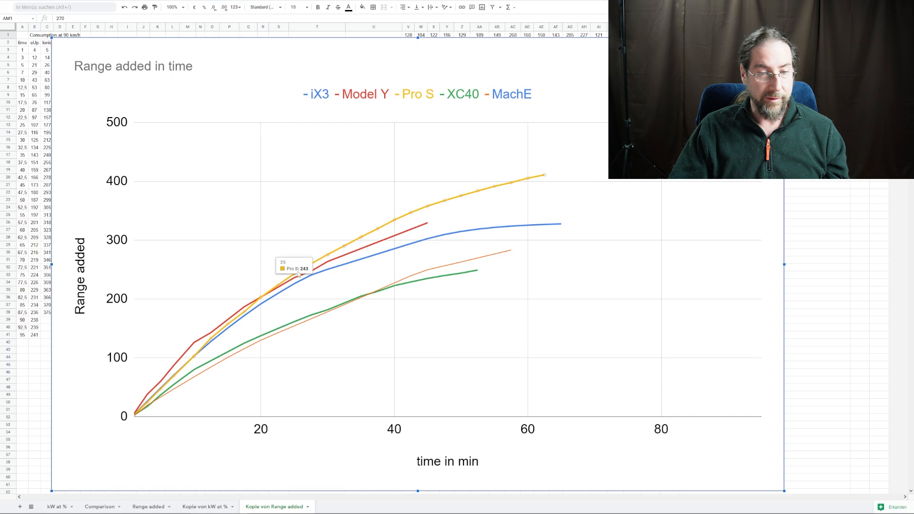
mouse_move(554, 183)
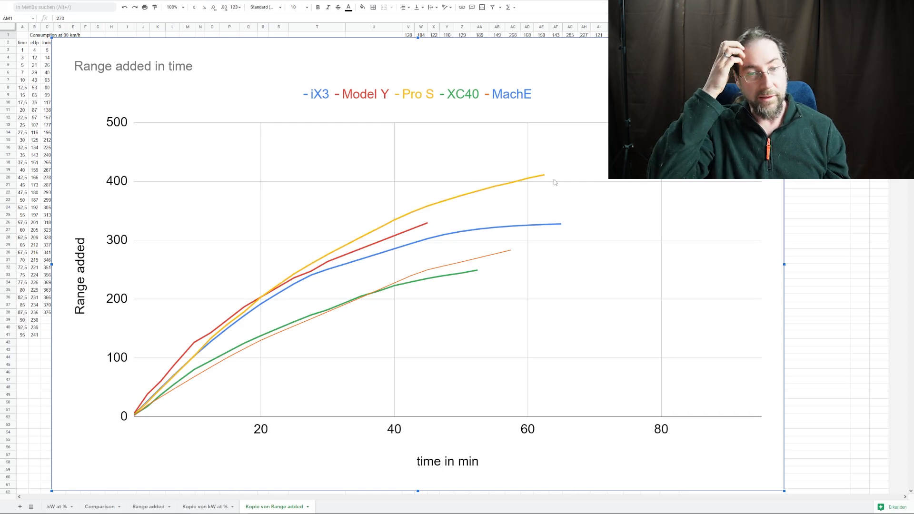
mouse_move(269, 315)
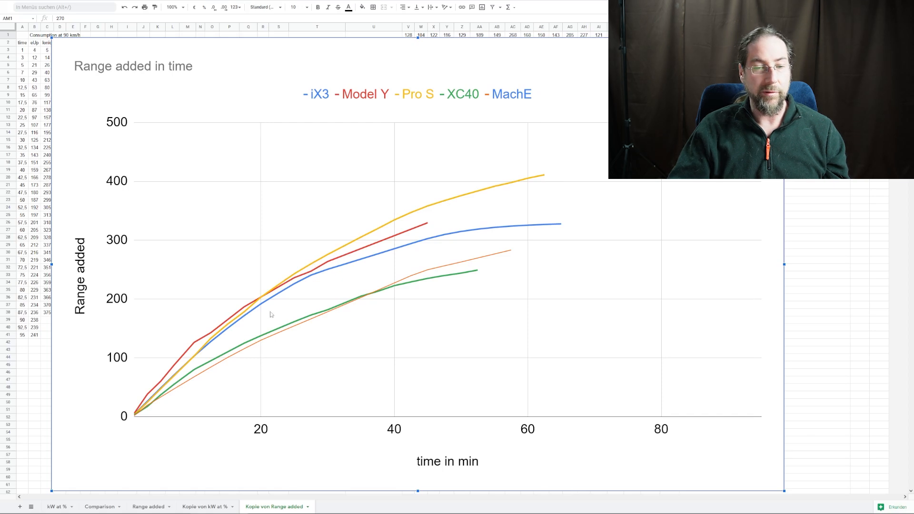
mouse_move(596, 271)
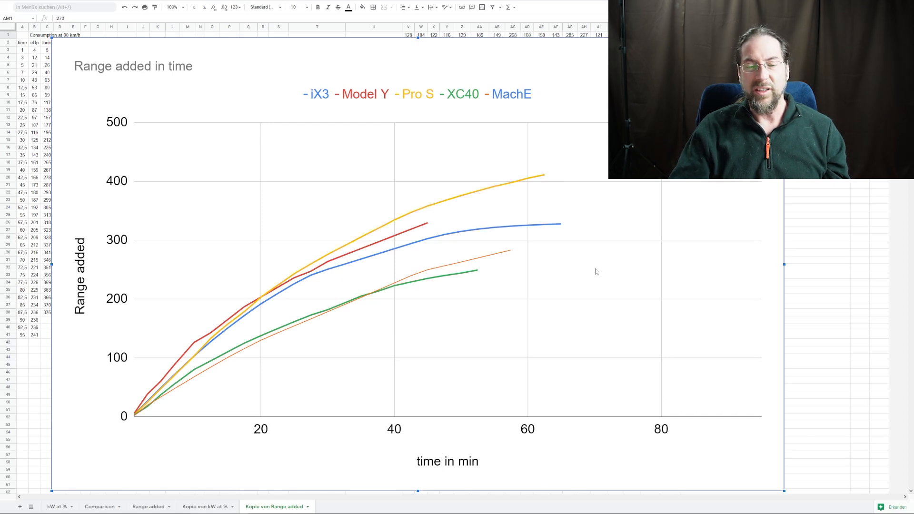